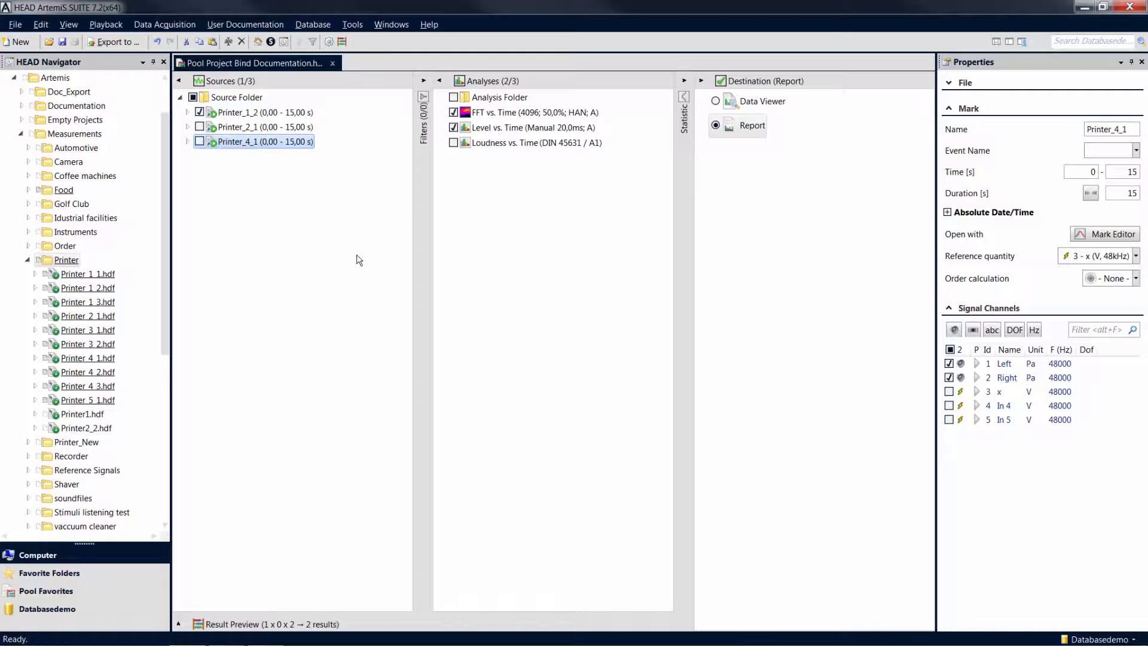
mouse_move(534, 199)
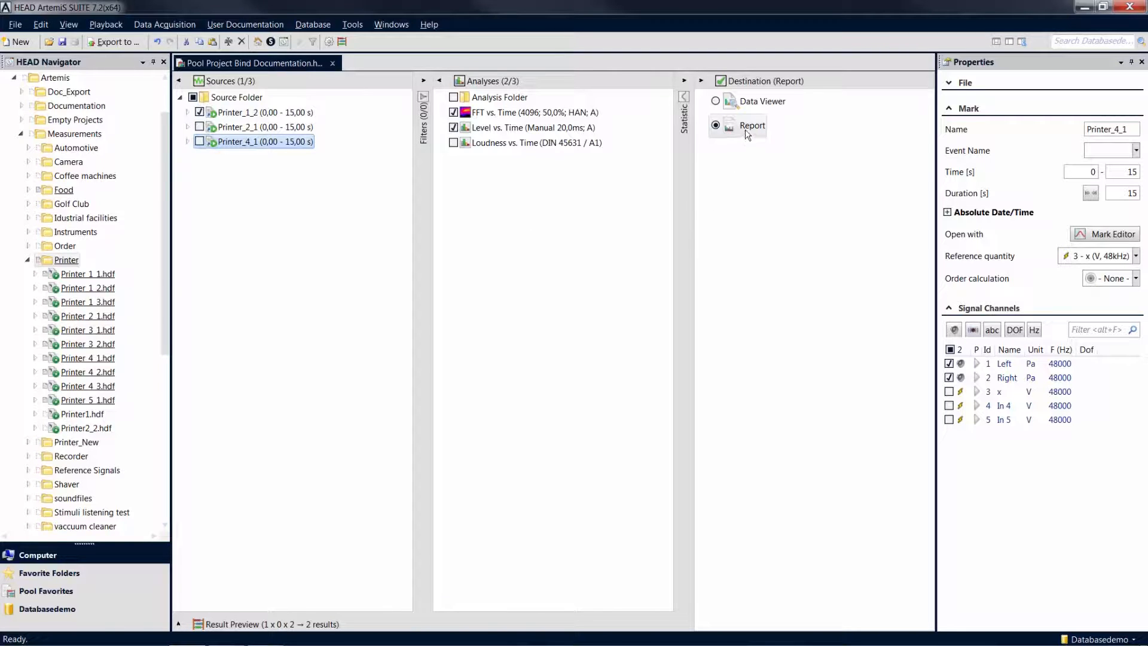
Step: Calculate the pool results into a new report with the default two-diagram page
left_click(752, 125)
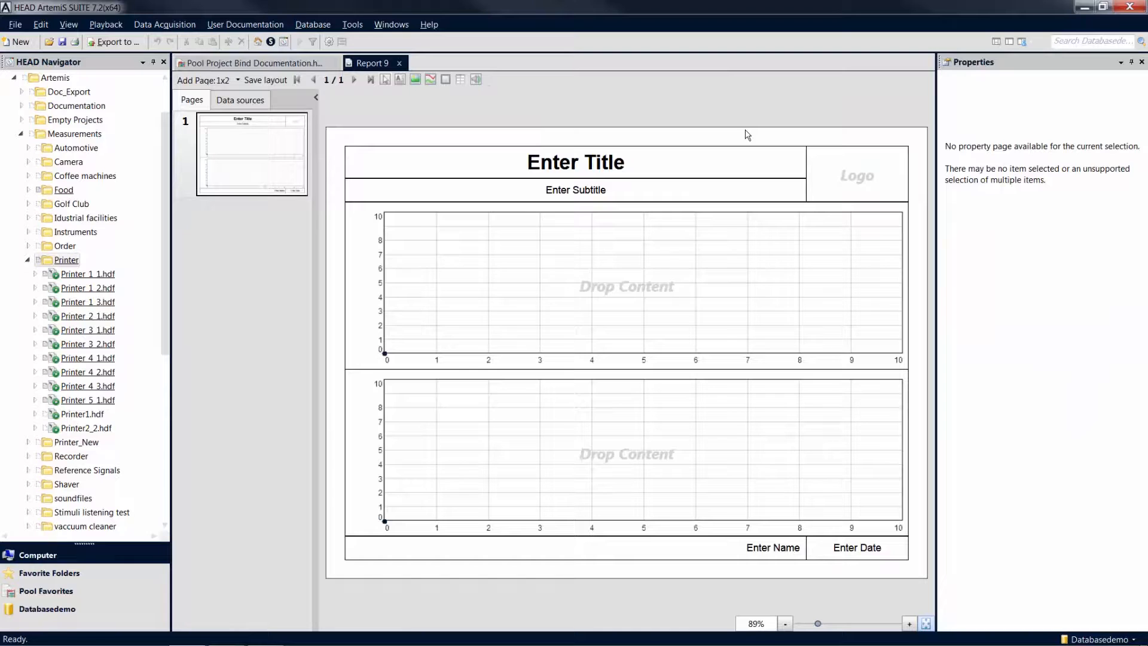
mouse_move(740, 134)
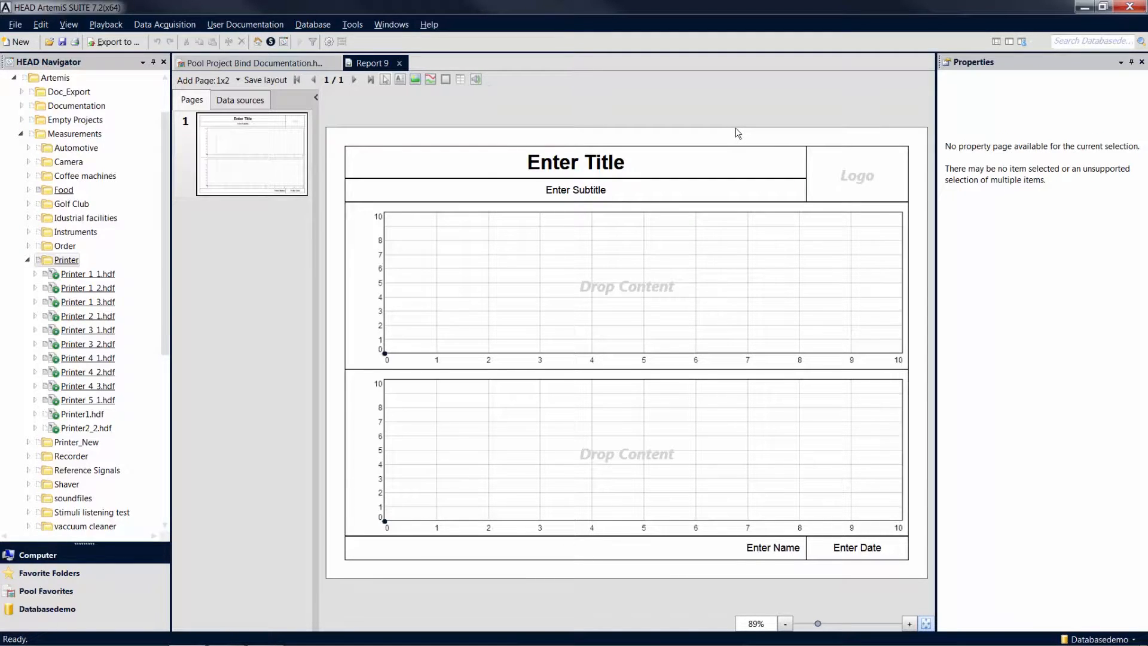
mouse_move(345, 139)
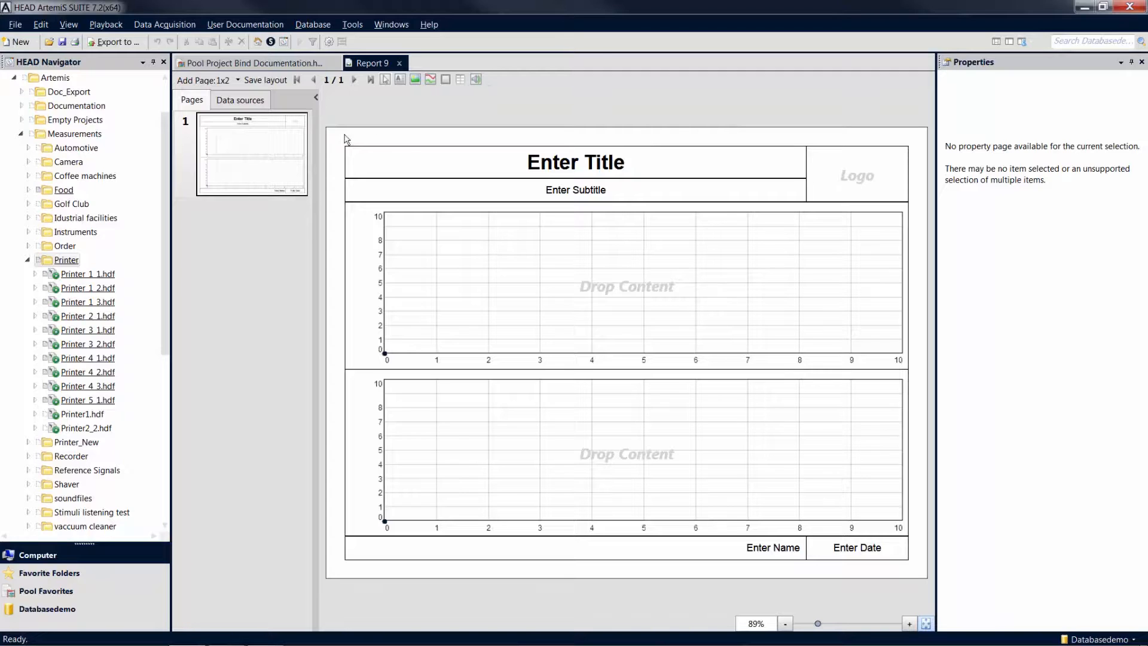
Step: Add a report page using the user layout 'Layout Printer Measurement'
left_click(237, 80)
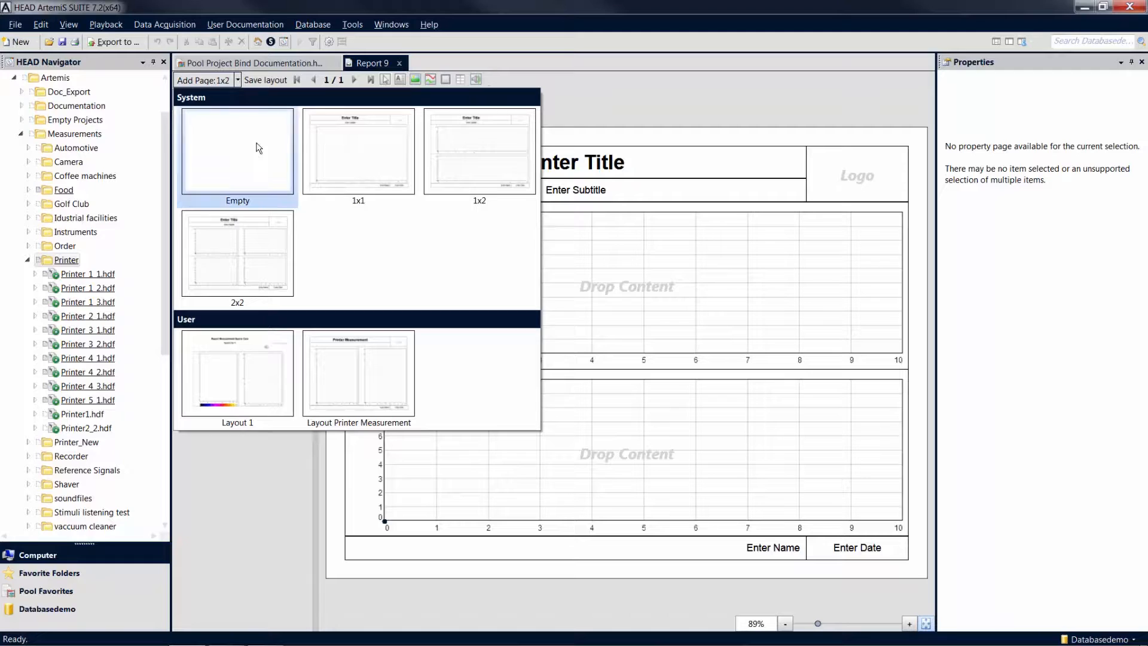
mouse_move(436, 367)
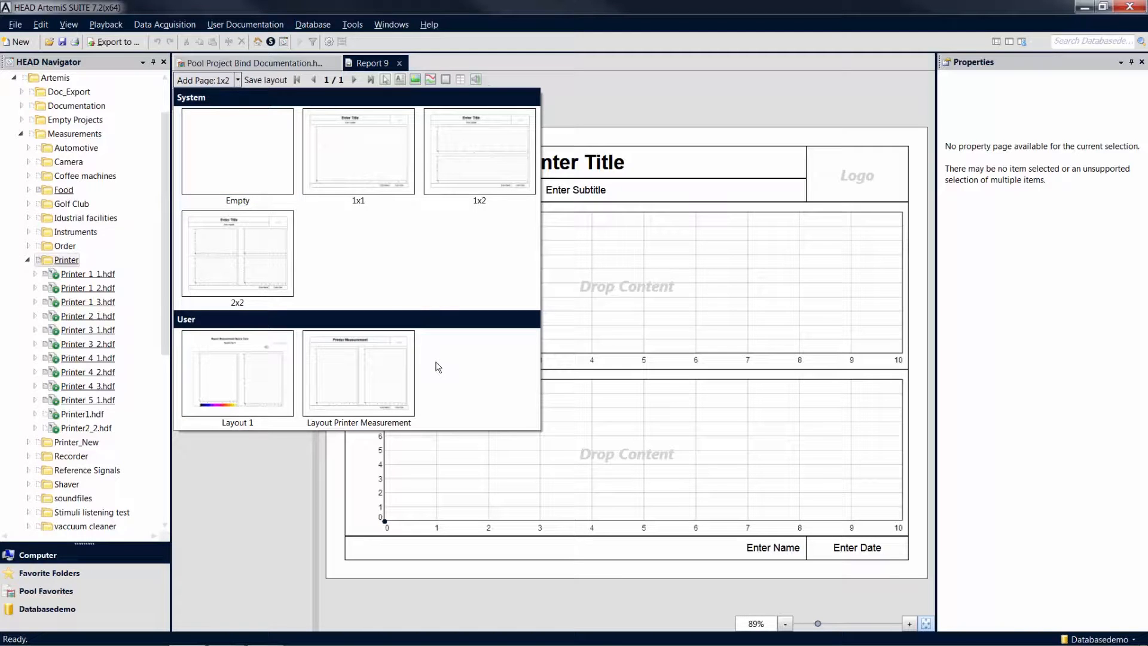
left_click(358, 373)
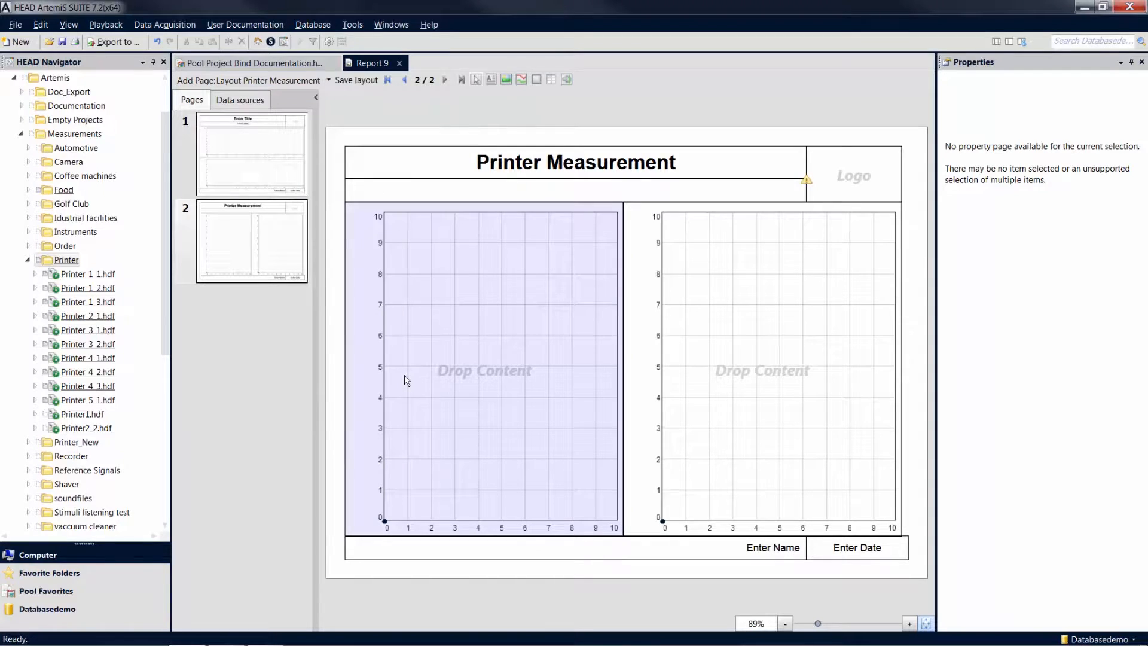
left_click(250, 154)
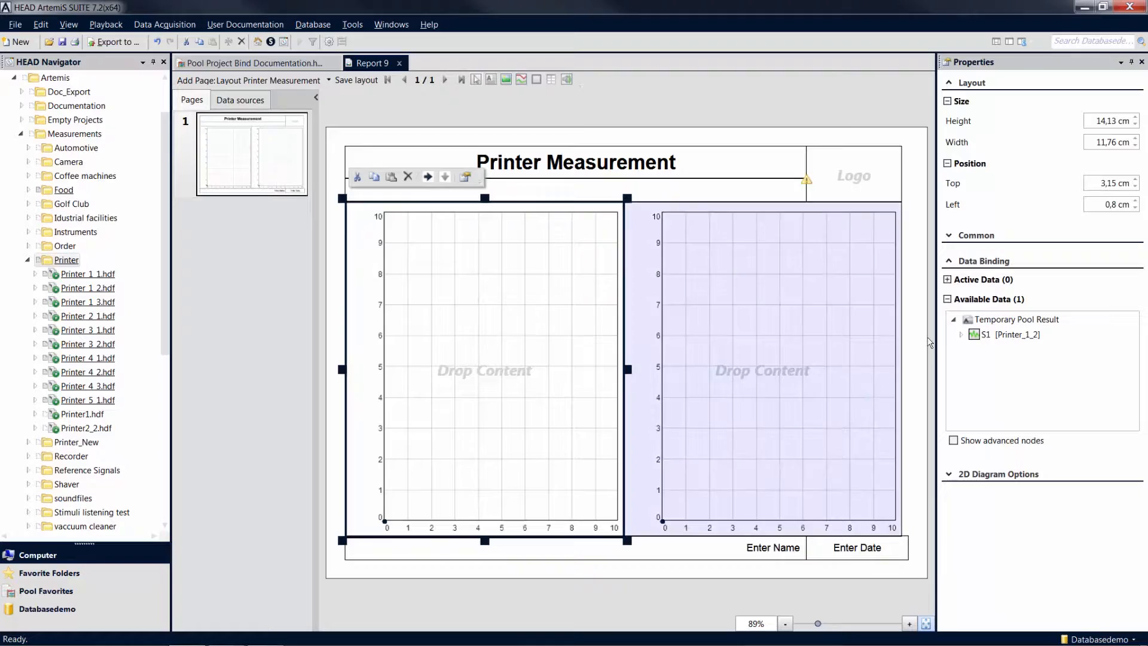
Step: Assign Printer_1_2's FFT vs. Time and Level vs. Time results to the two diagrams
left_click(961, 334)
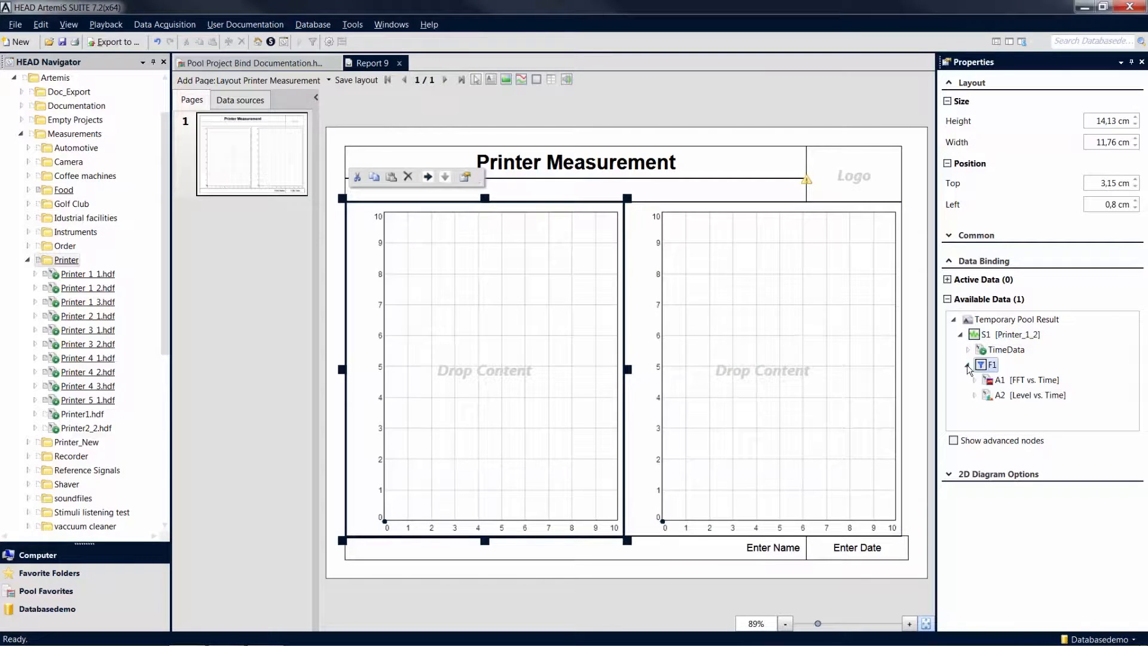
left_click(982, 379)
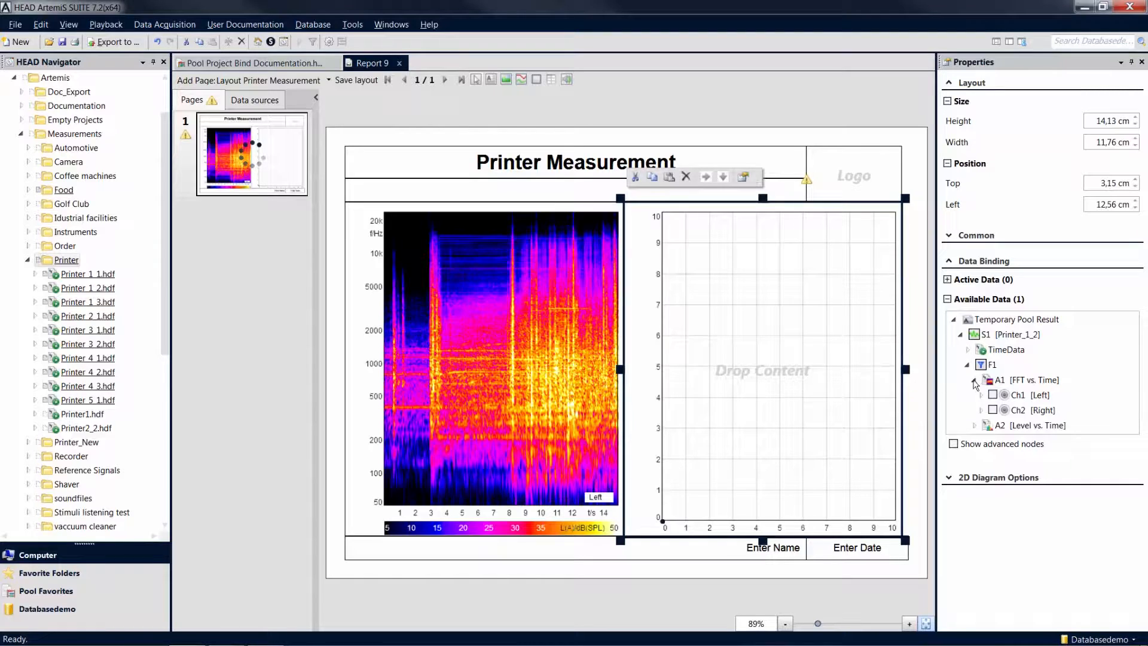
left_click(999, 425)
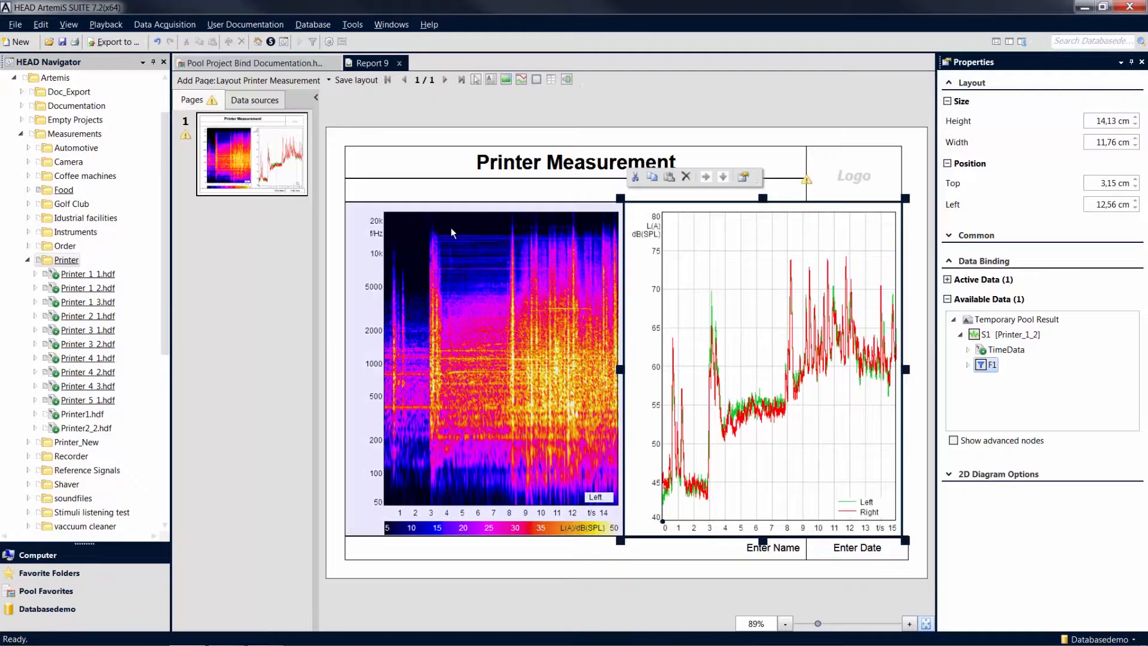
left_click(575, 190)
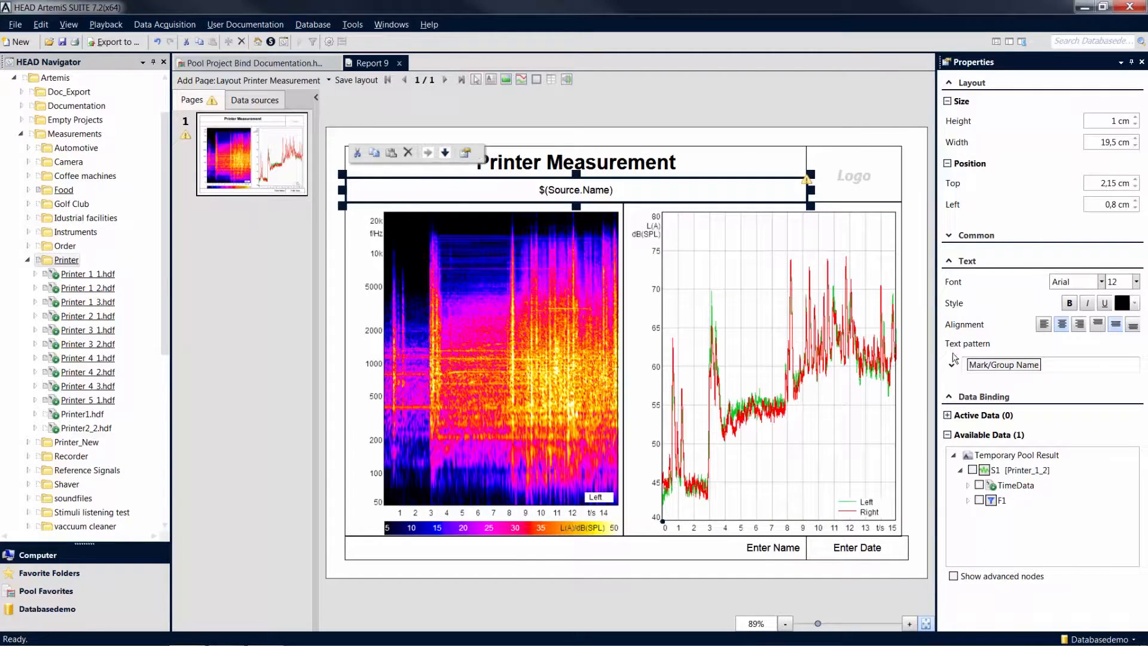
Step: Set the subheadline text pattern to the Mark/Group Name of Printer_1_2
left_click(954, 369)
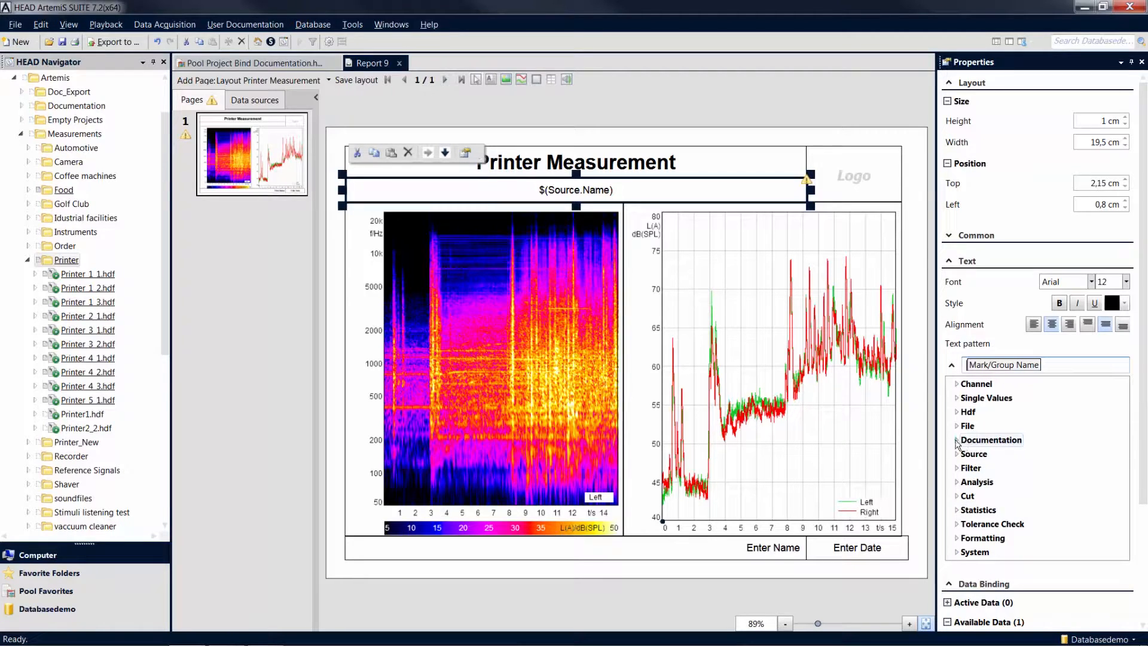
left_click(957, 440)
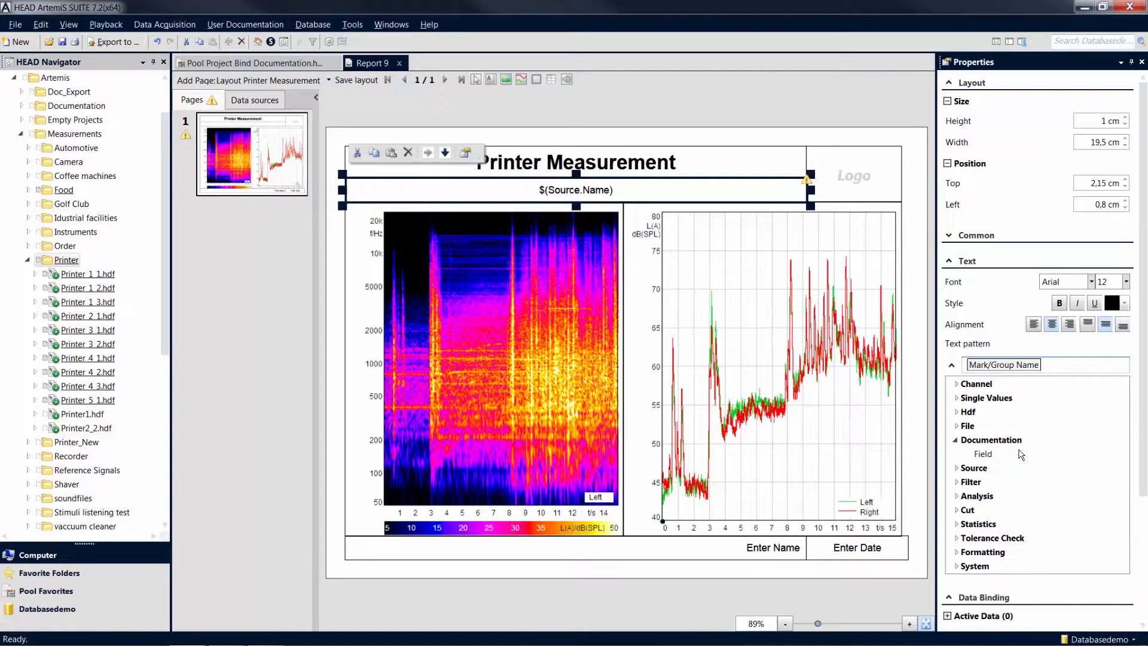
scroll("down", 3)
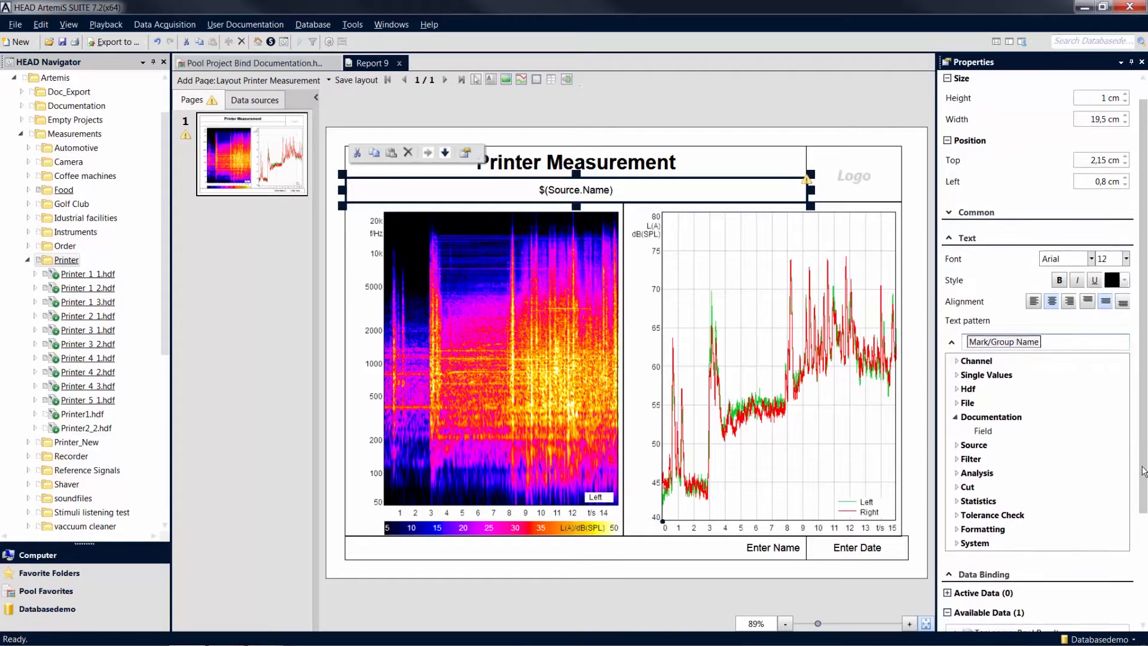
scroll("down", 3)
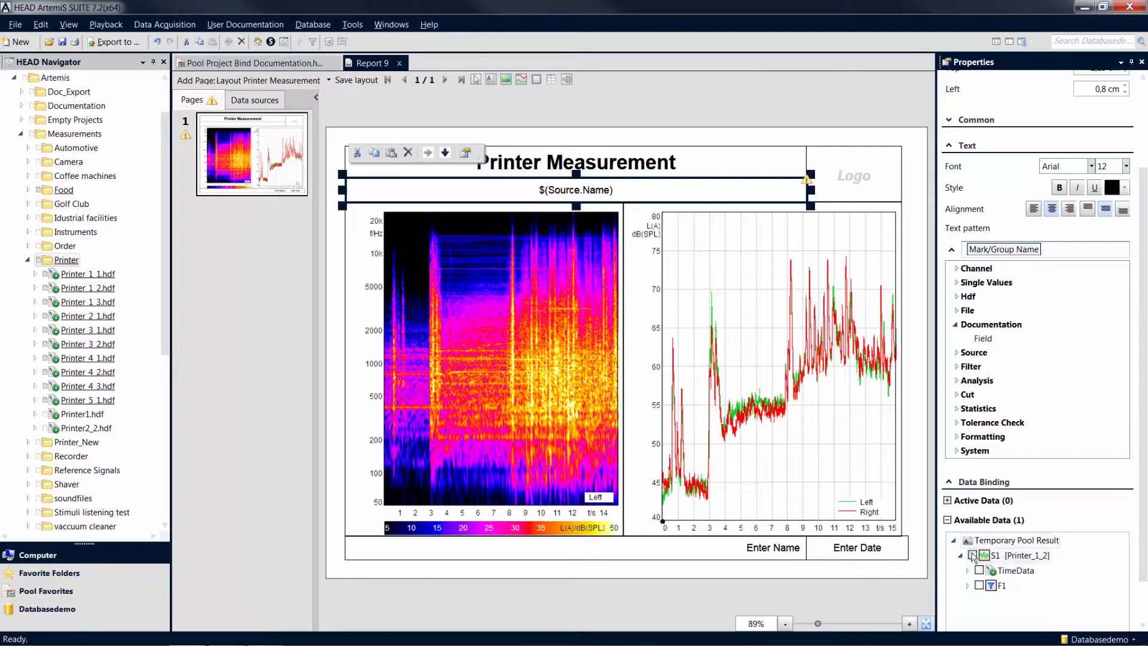
left_click(973, 555)
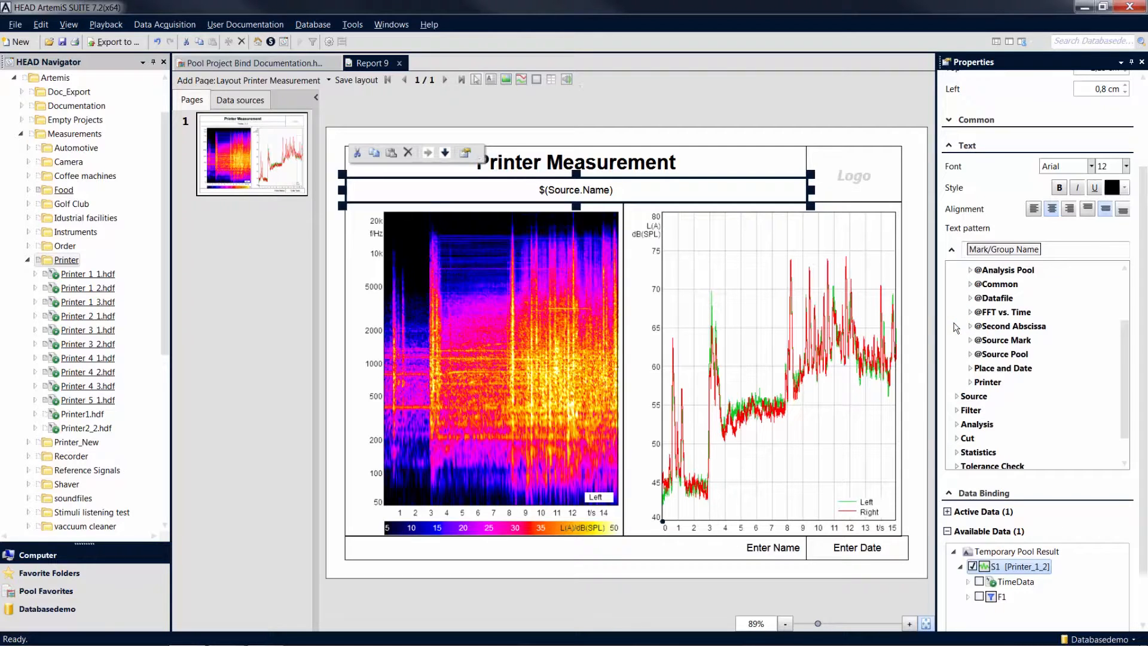
Step: Expand the Printer documentation category to show fields like Manufacturer and Model
scroll("up", 3)
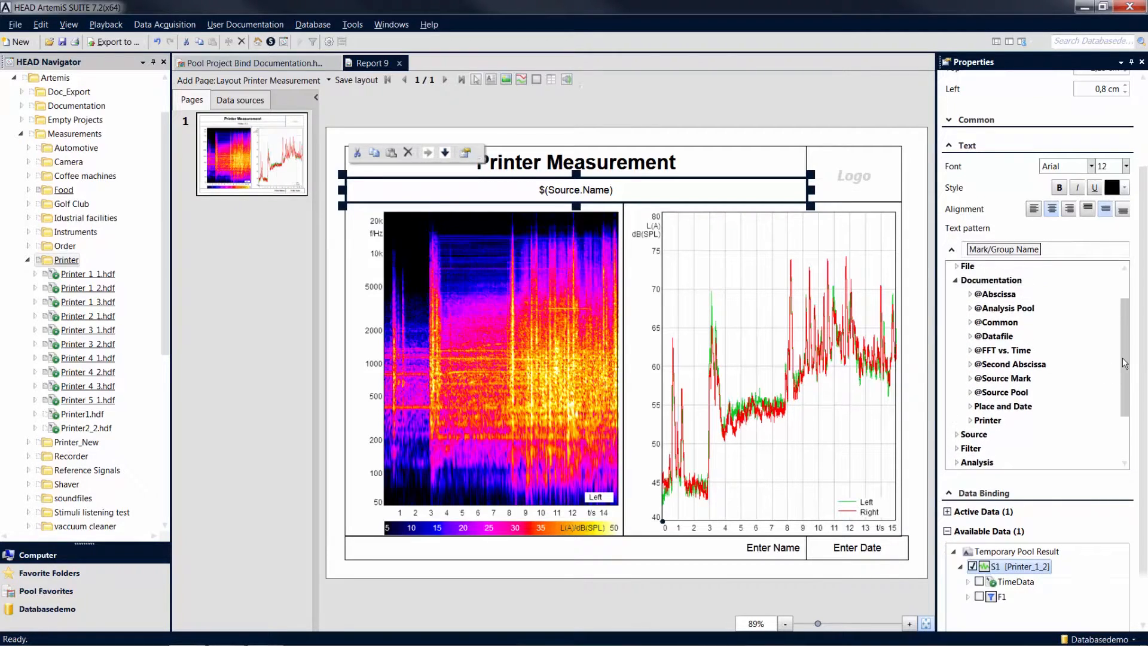
scroll("up", 3)
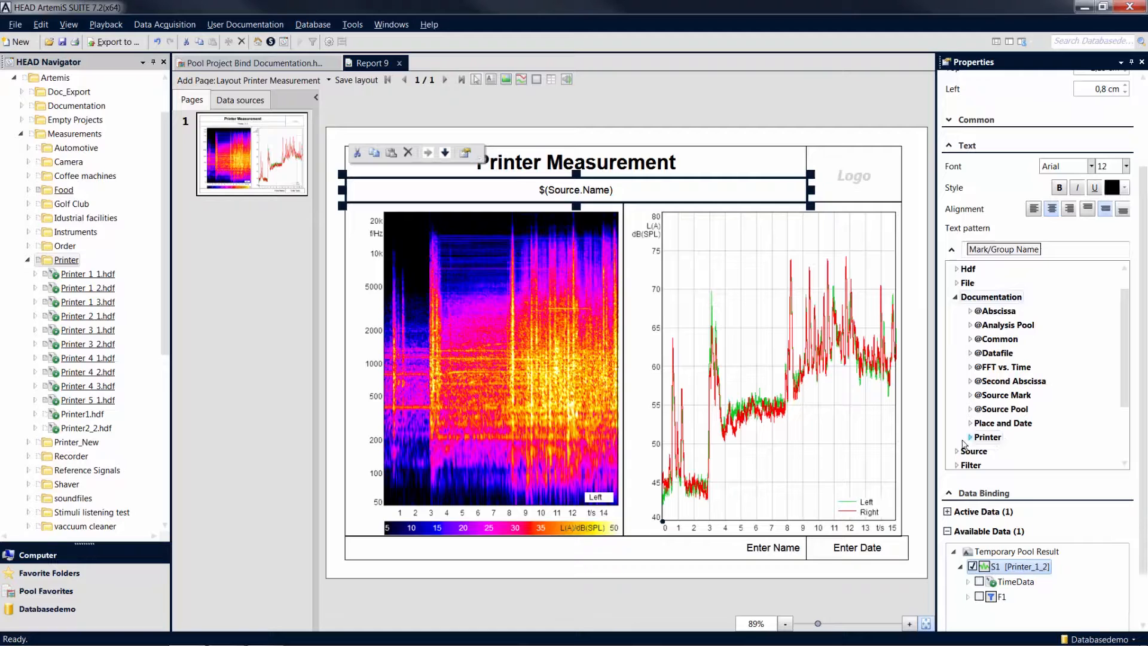
left_click(970, 437)
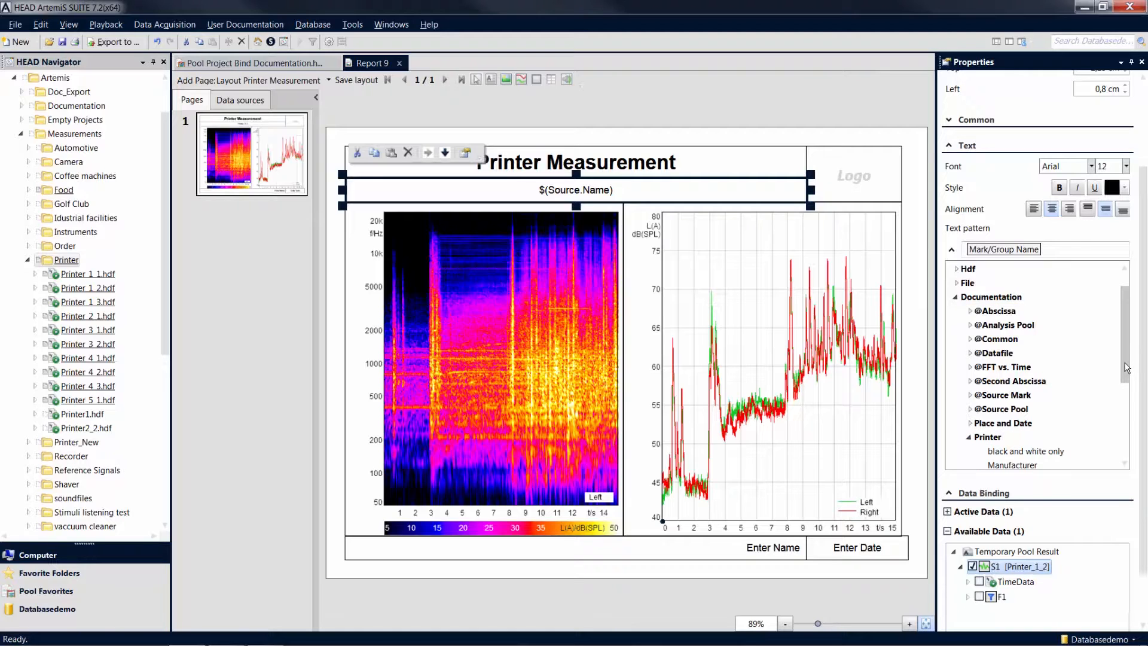
scroll("down", 3)
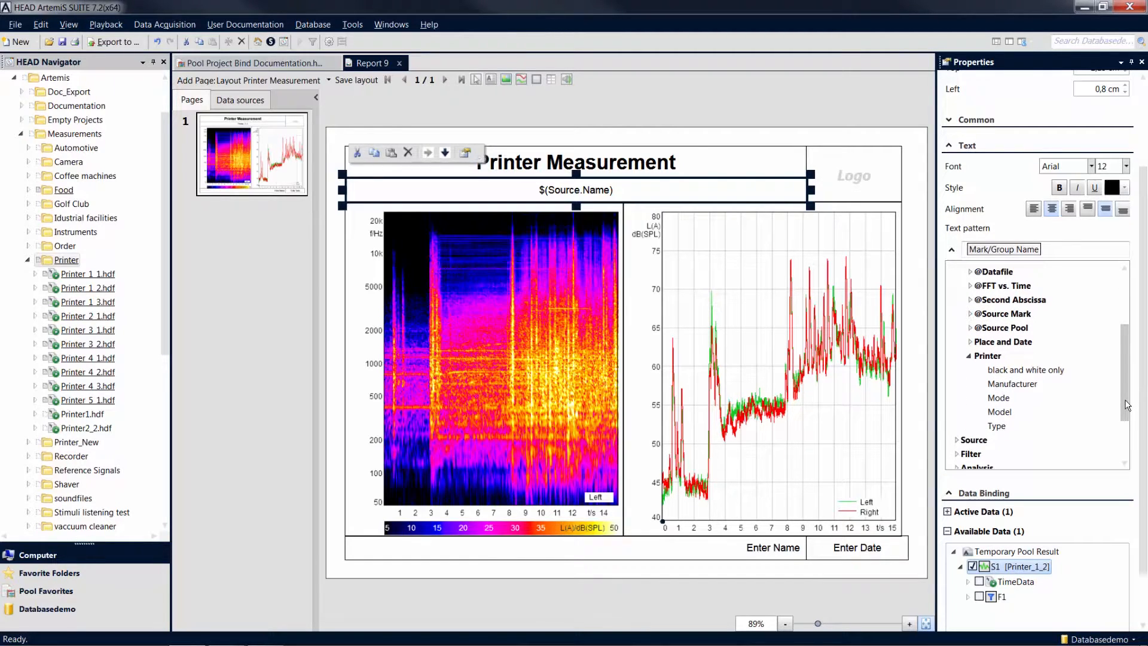
Step: Insert the Printer Manufacturer and Mode fields so the subheadline reads 'Manufacturer 1, Photocopy'
double_click(1011, 396)
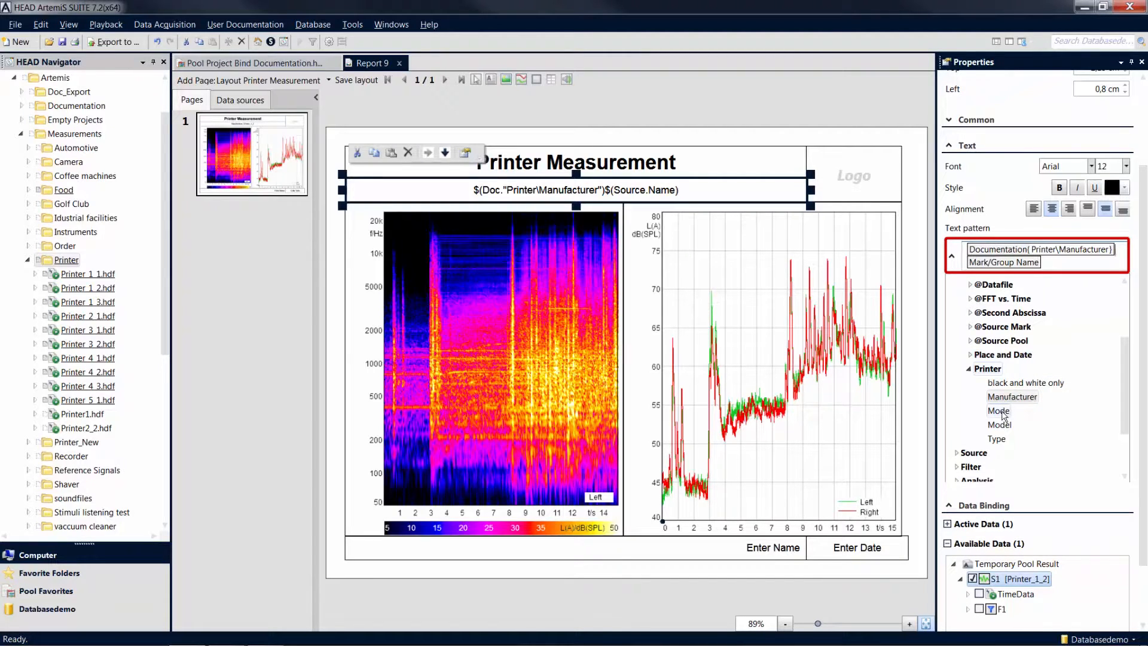
double_click(998, 411)
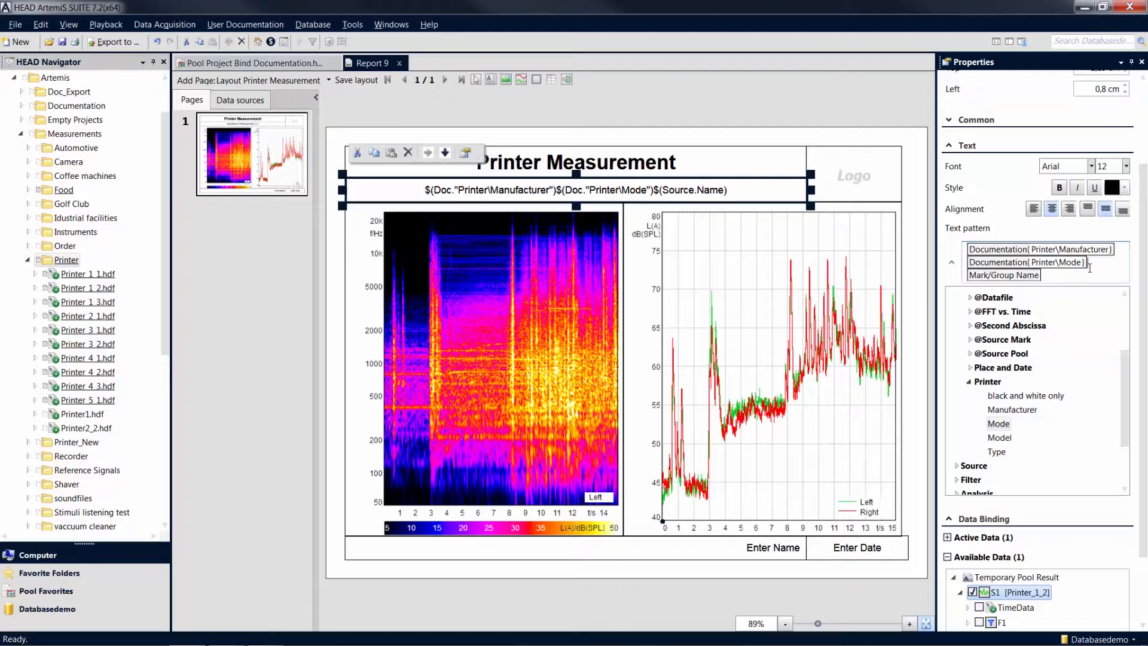
left_click(1004, 275)
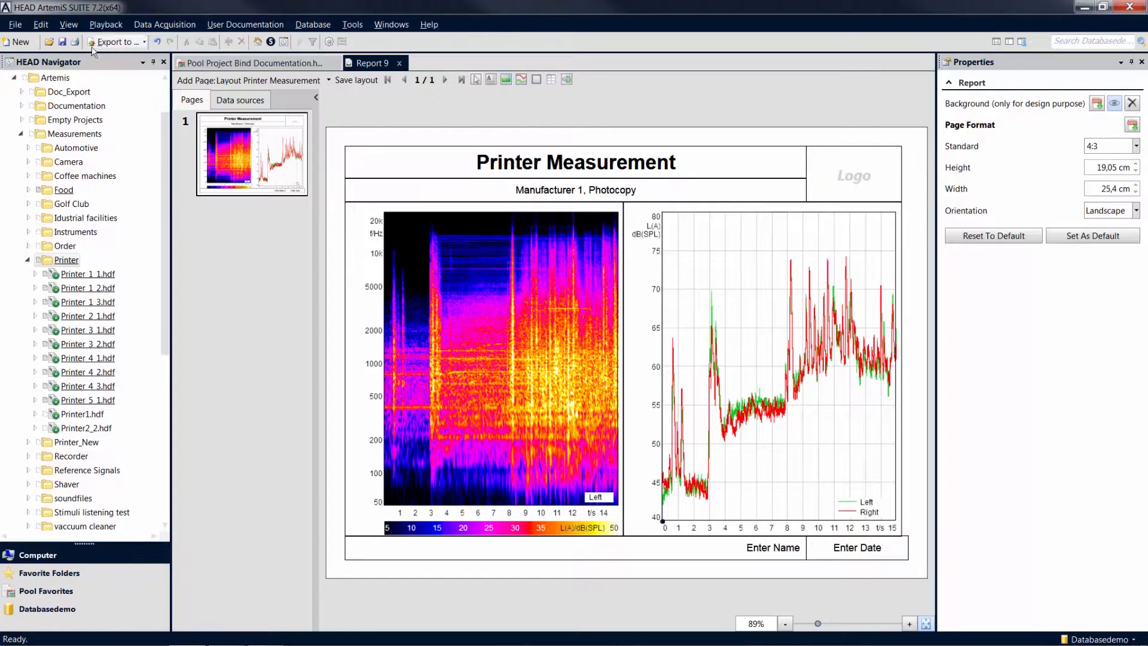
Step: Save the report as 'Report User Doc.hrpx' and close the report tab
left_click(14, 24)
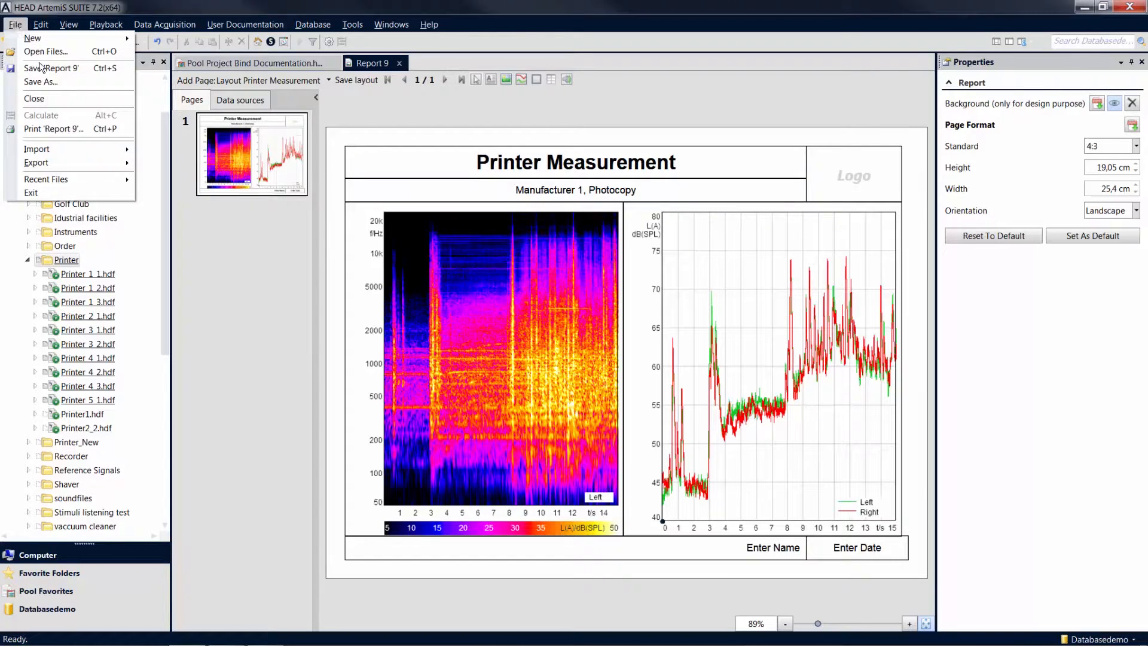
left_click(52, 67)
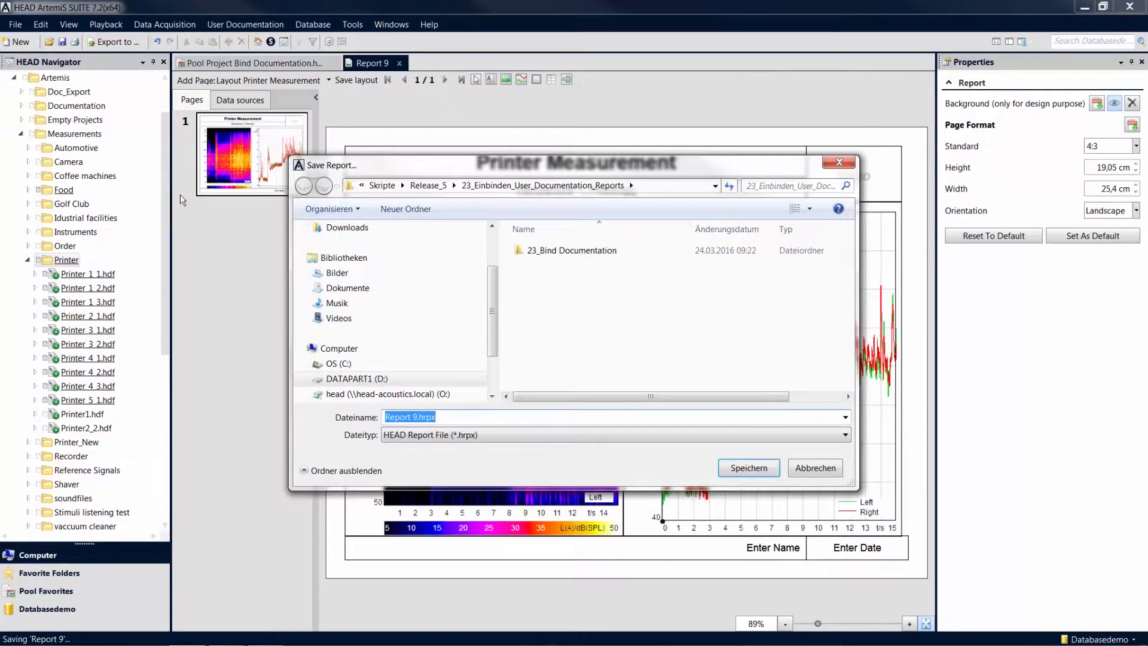
left_click(421, 417)
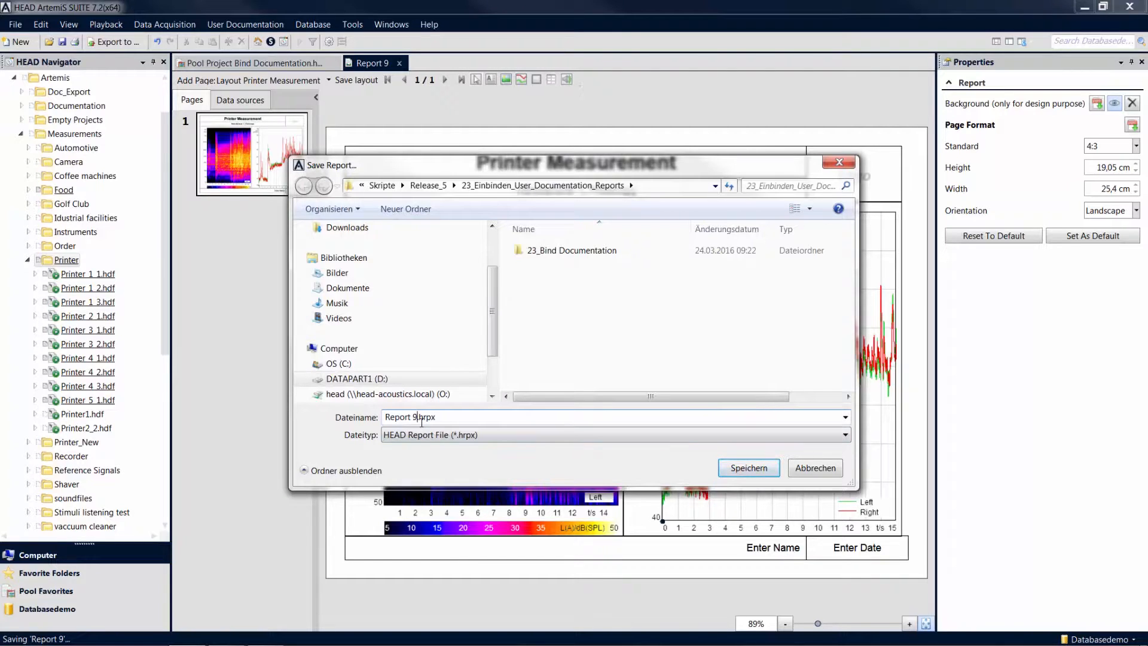
type("User")
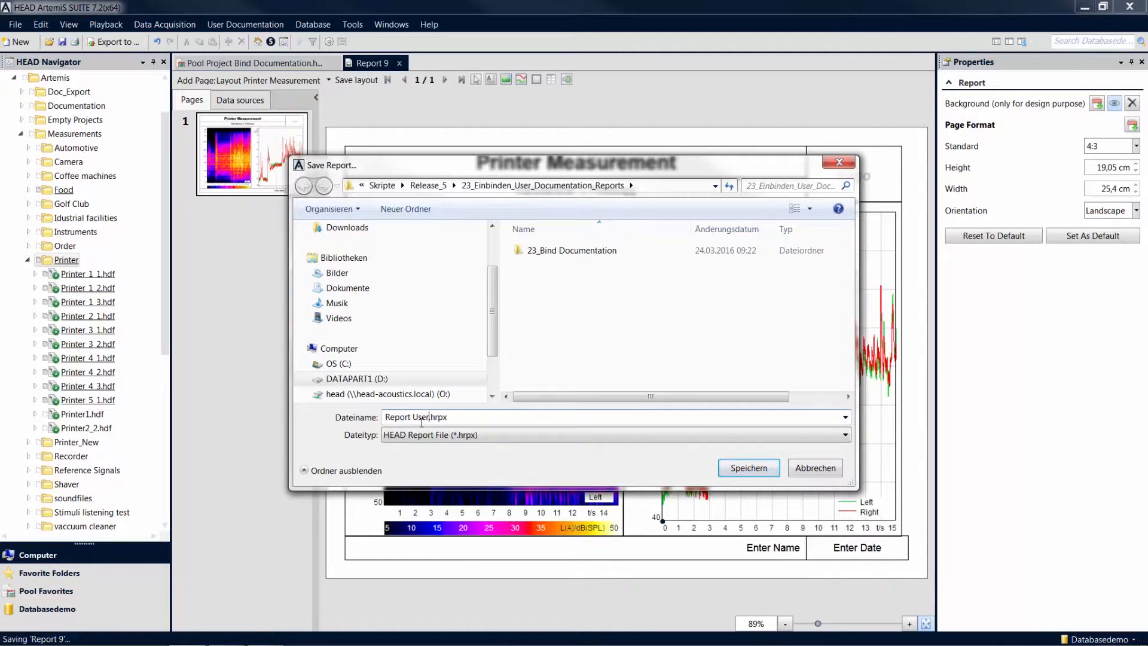
left_click(747, 468)
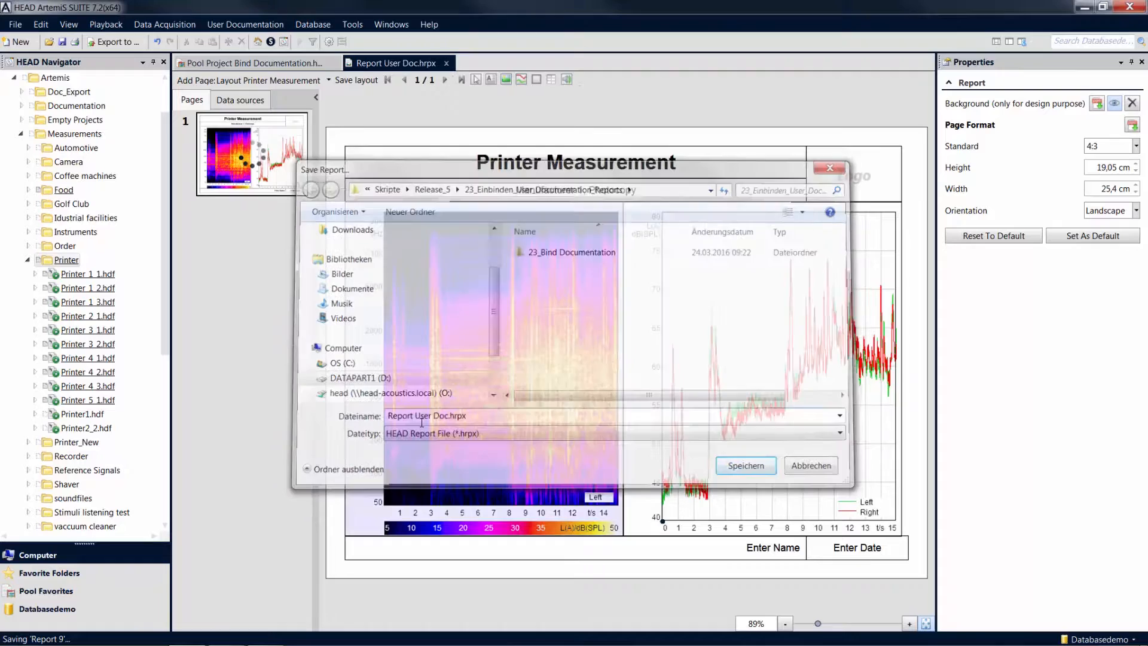
left_click(744, 465)
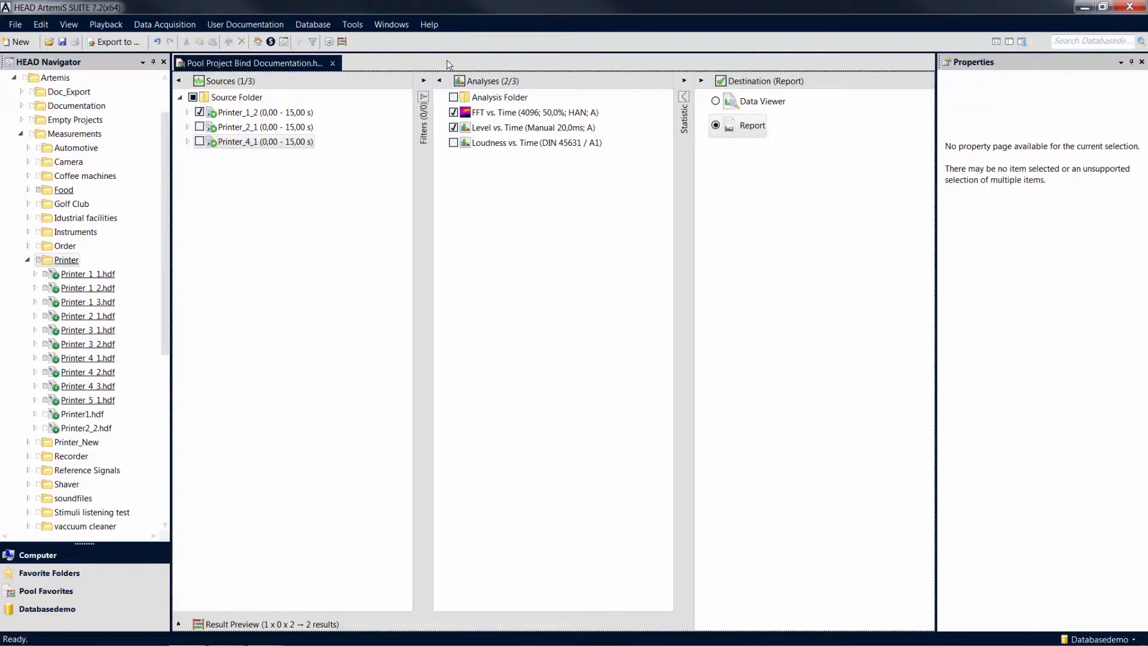
Step: Switch the source to Printer_2_1 and use 'Report User Doc.hrpx' as the report template
left_click(715, 125)
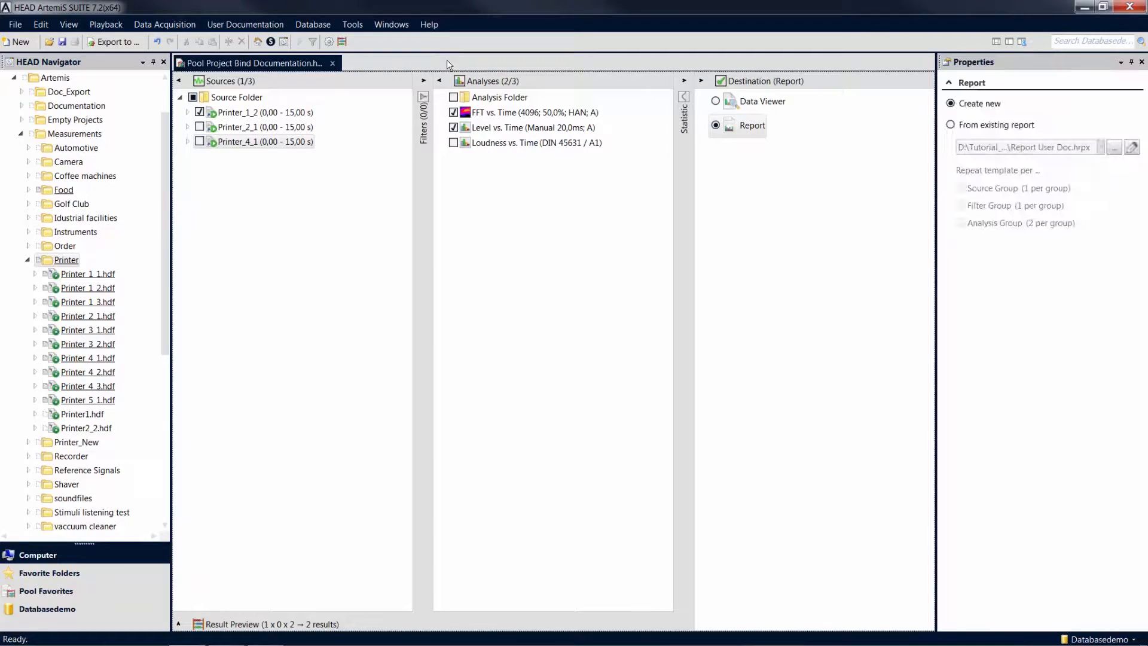
left_click(265, 111)
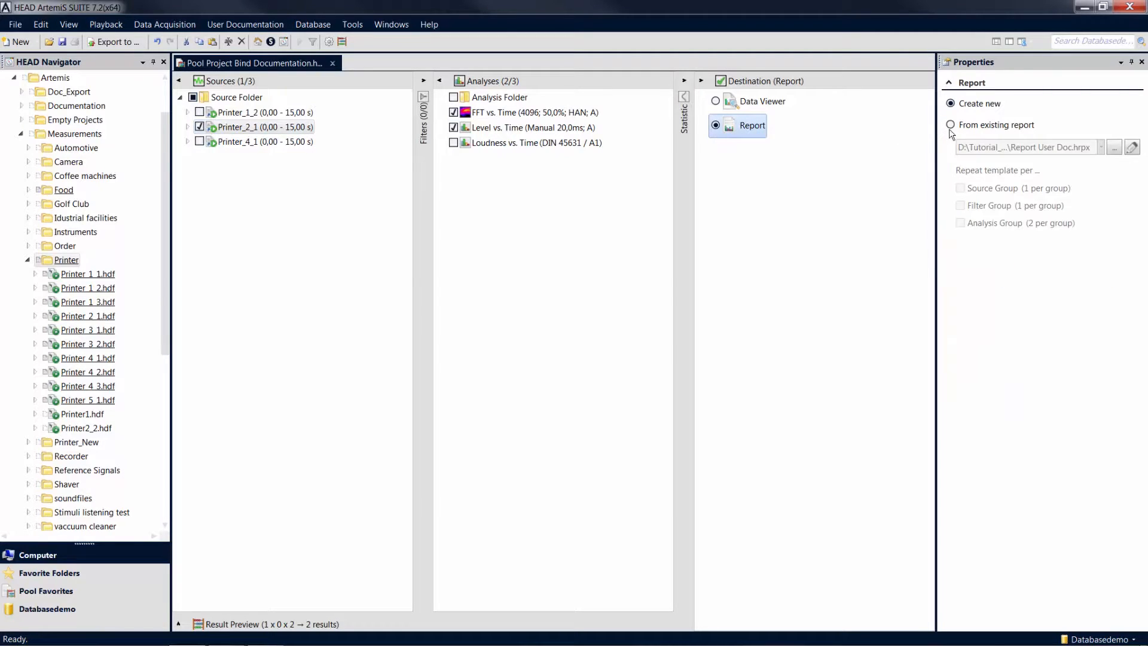
left_click(950, 125)
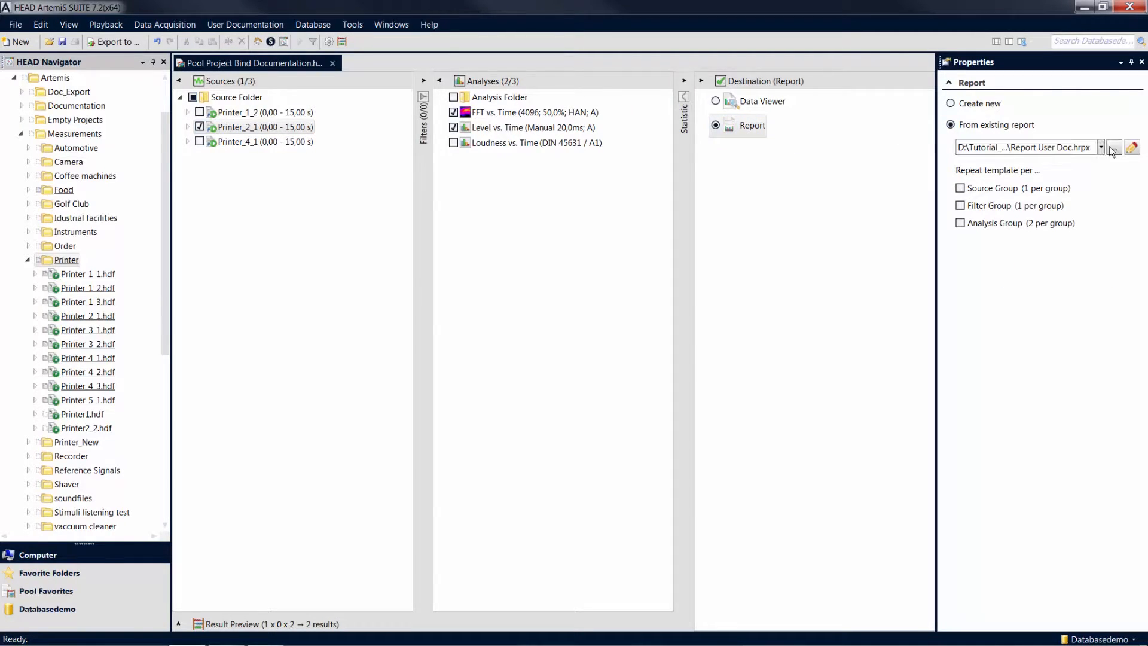
left_click(1113, 147)
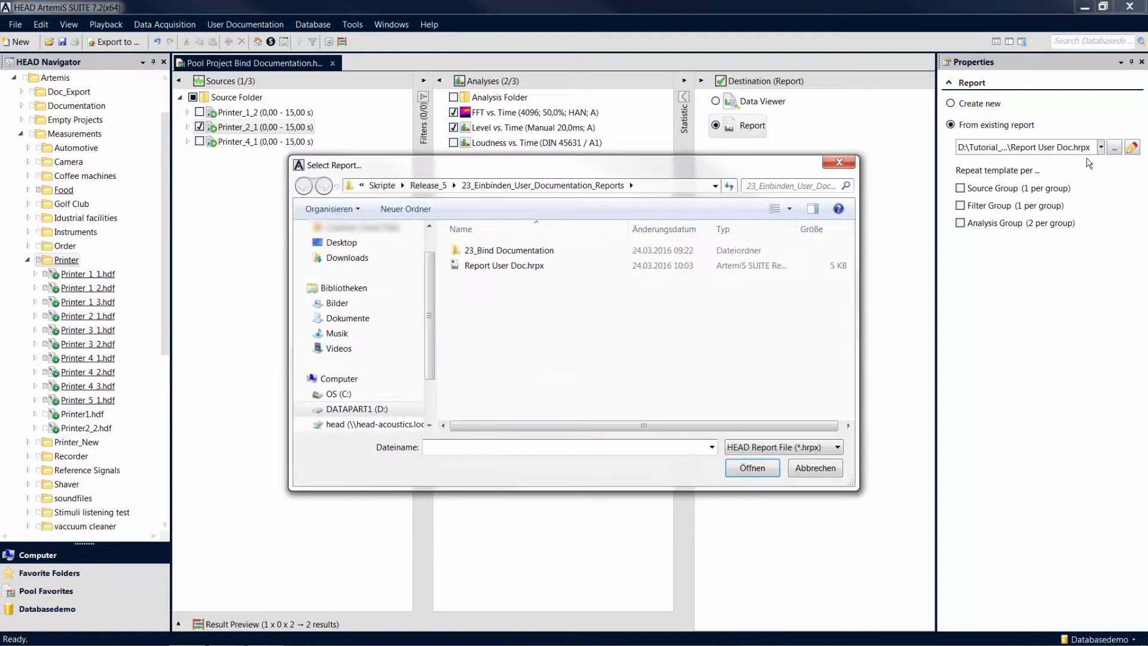
left_click(504, 265)
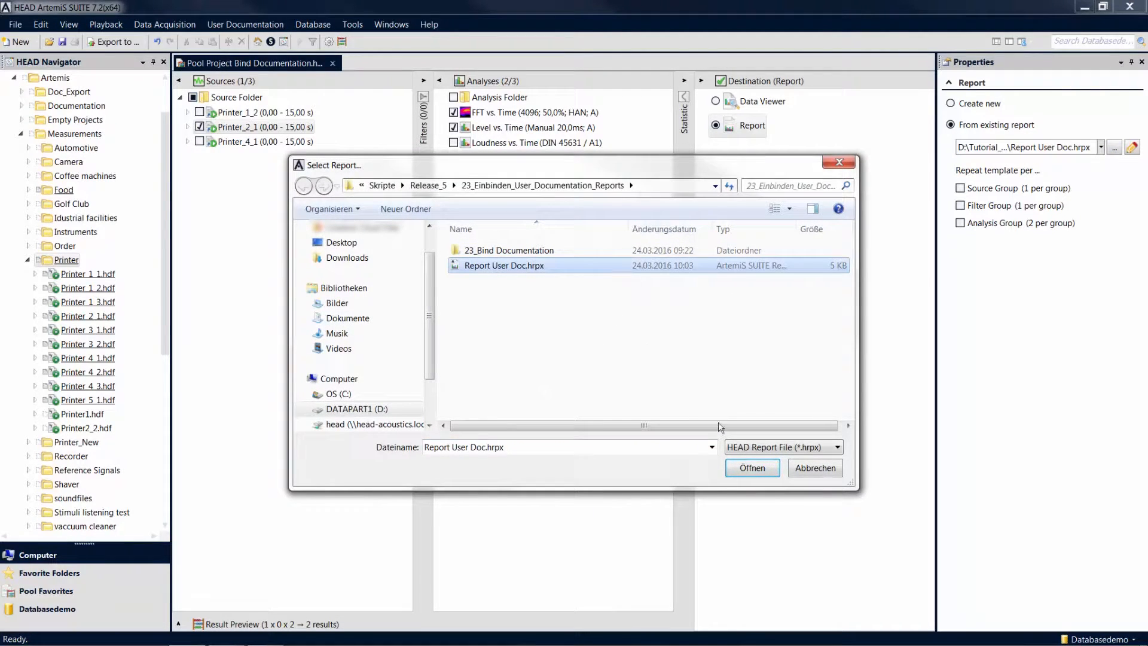
left_click(751, 468)
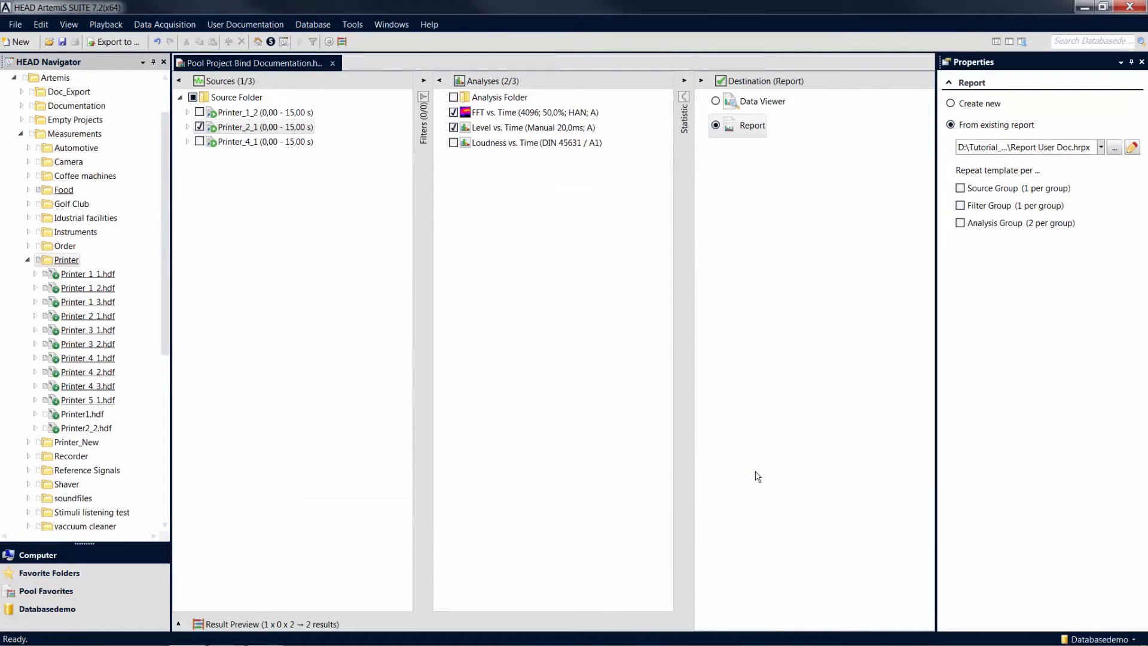
Step: Generate the Printer_2_1 report reading 'Manufacturer 2, Print', then check Printer_4_1 as source
left_click(752, 125)
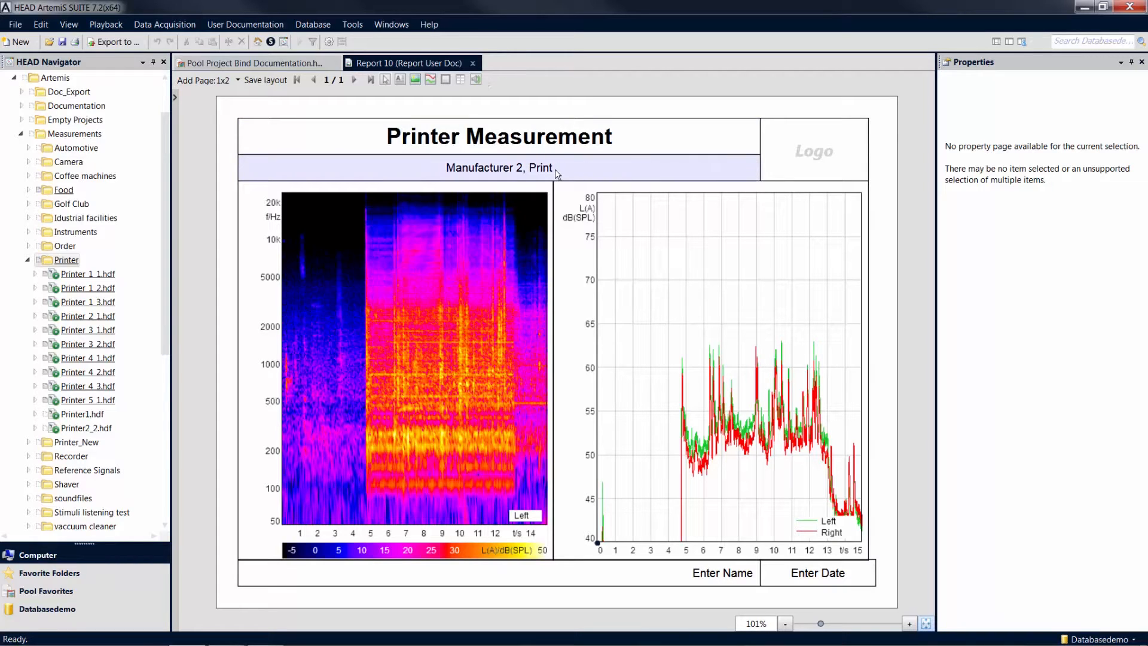
left_click(498, 136)
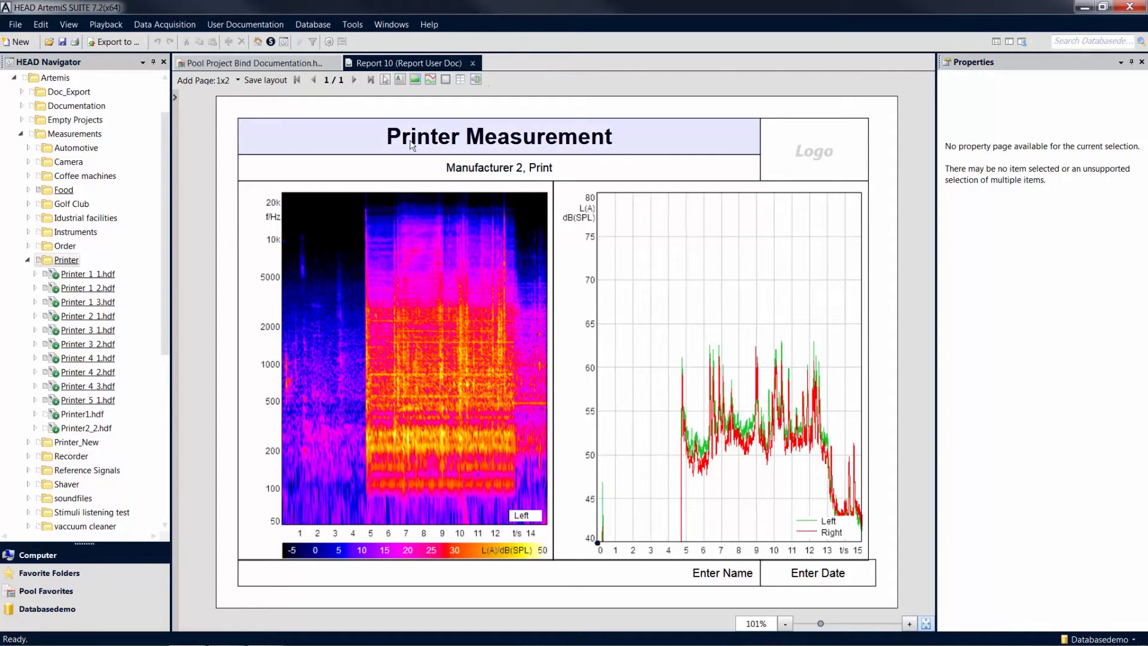
left_click(253, 63)
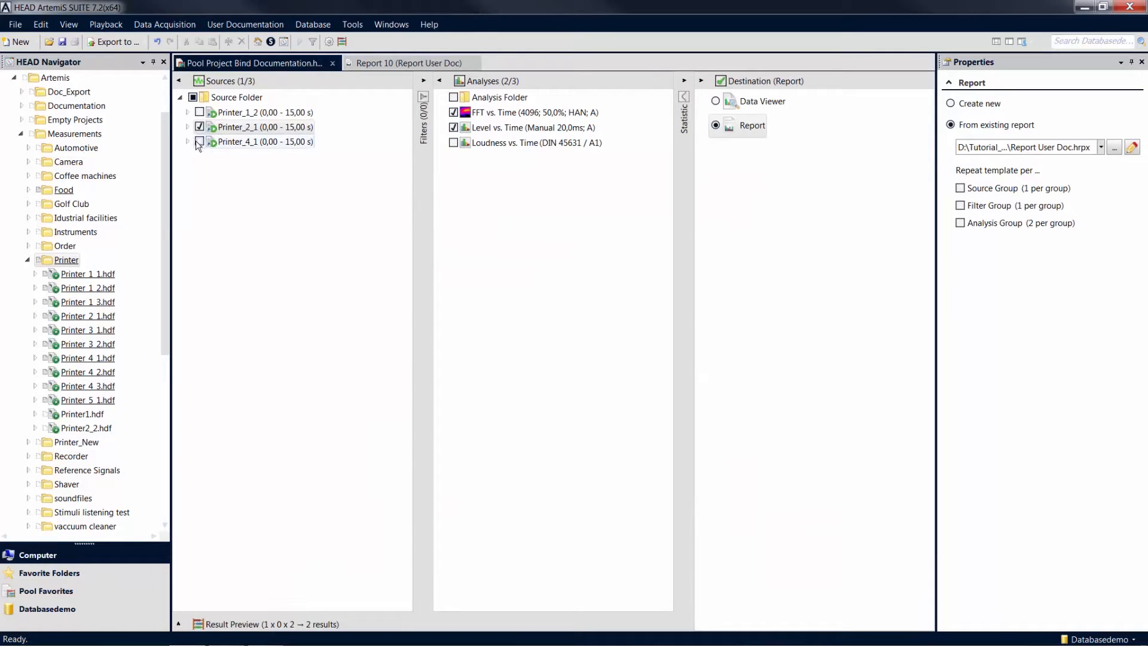
left_click(264, 127)
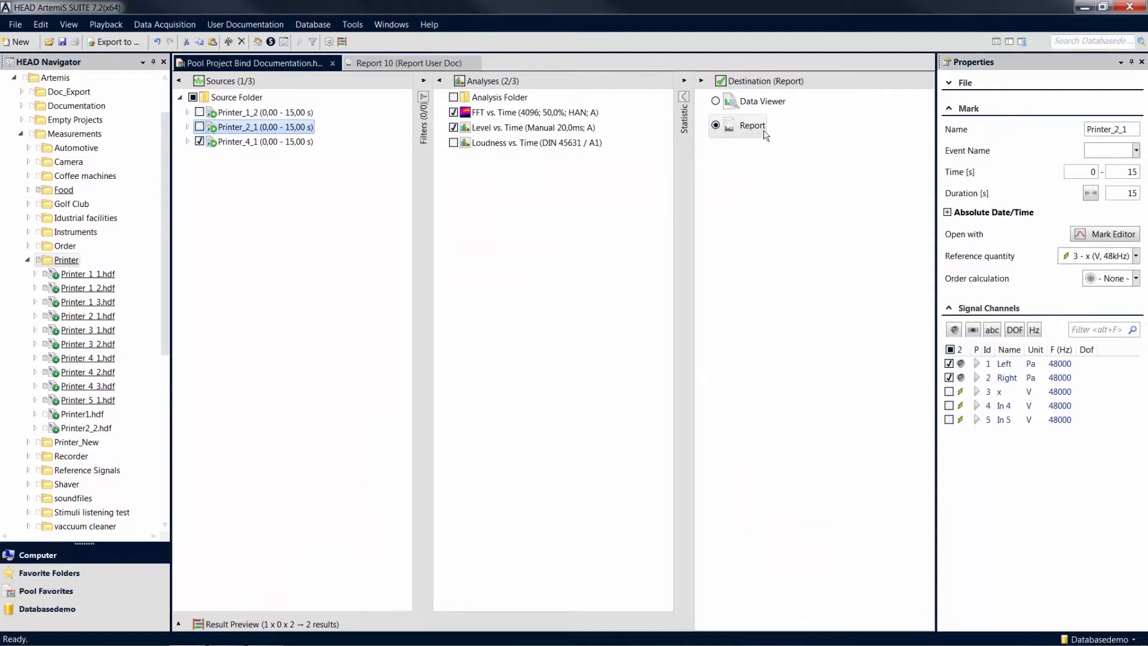